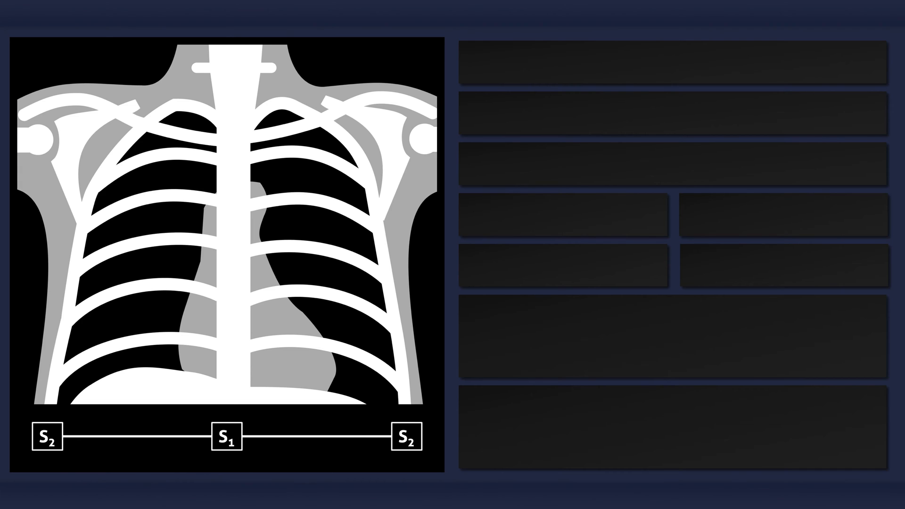
pyautogui.click(190, 118)
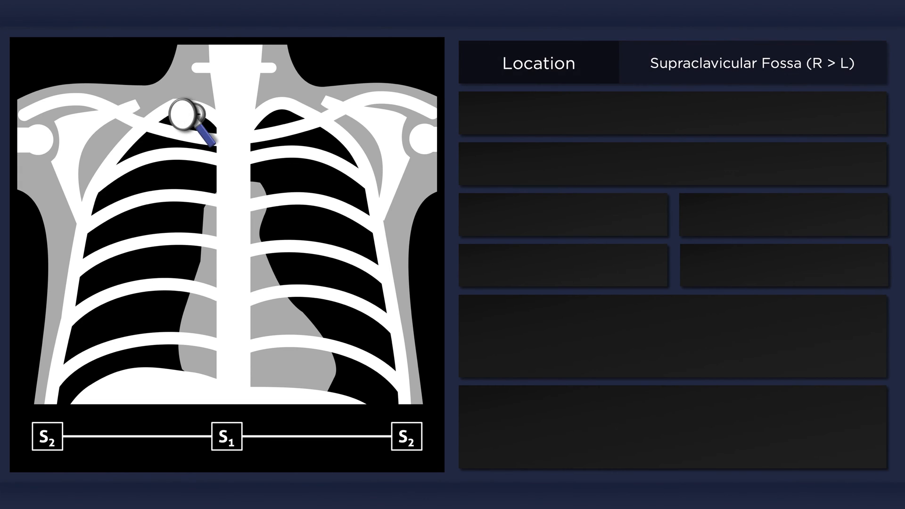